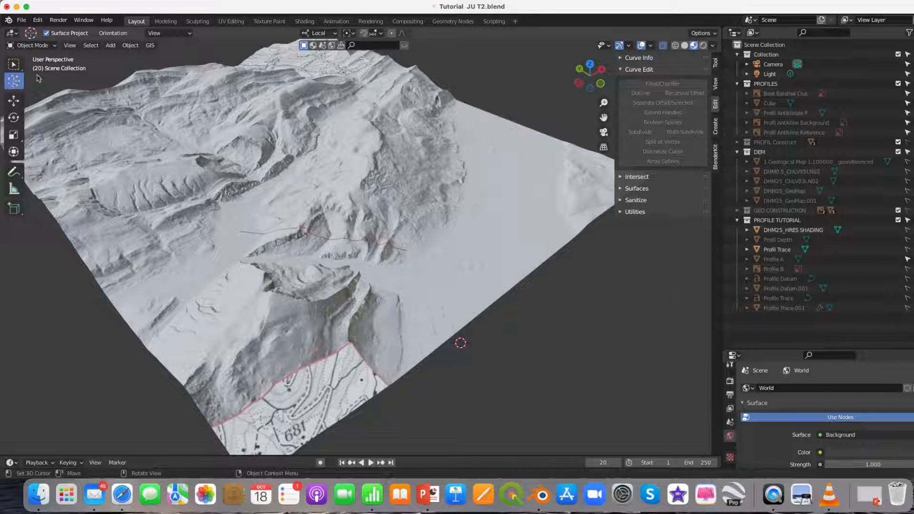
Switch to Local orientation and import Profil Antiklinale.png from Jura Profile Pictures as a plane
left_click(319, 34)
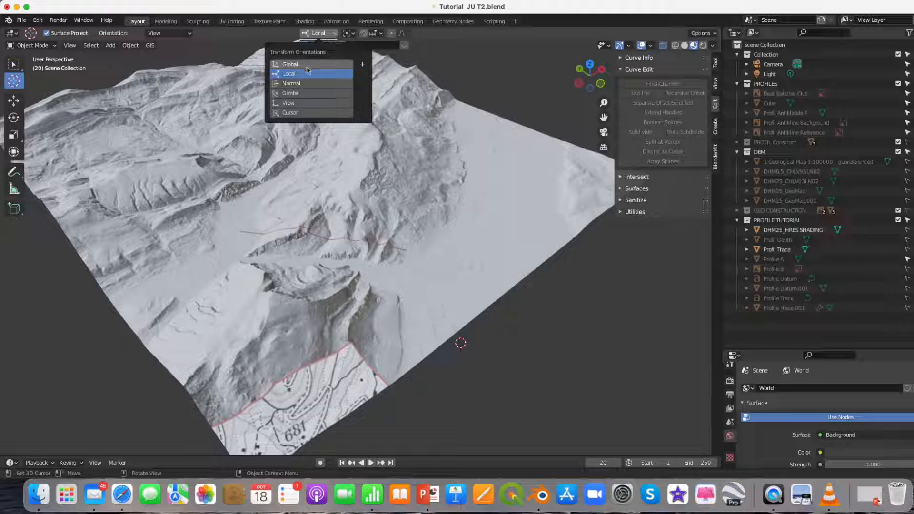
left_click(288, 72)
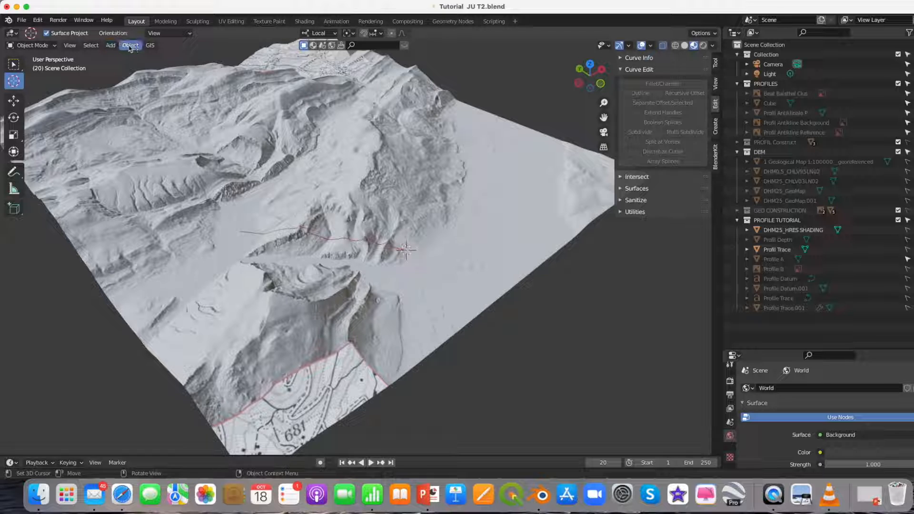
left_click(110, 46)
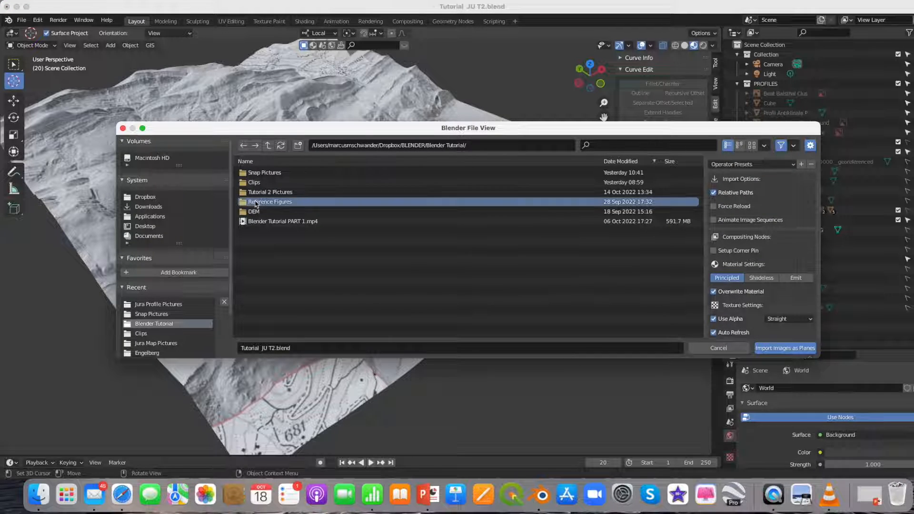
double_click(269, 202)
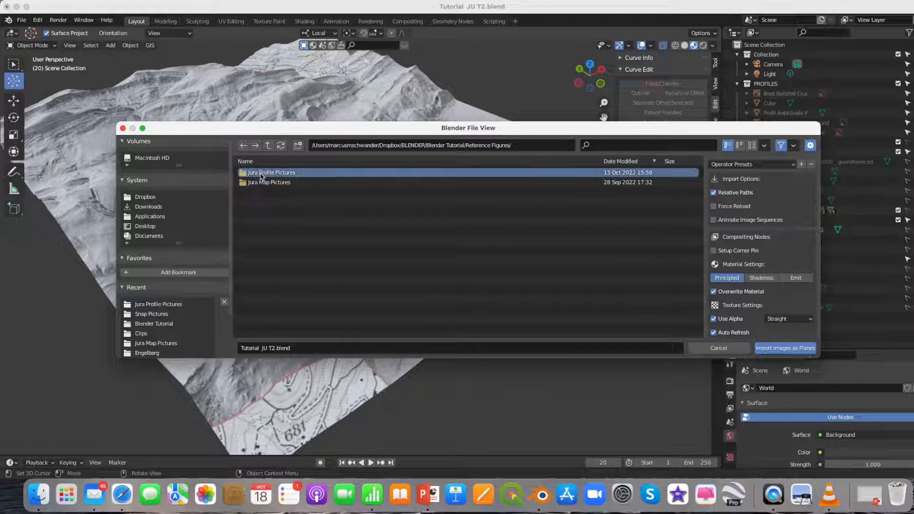
double_click(271, 172)
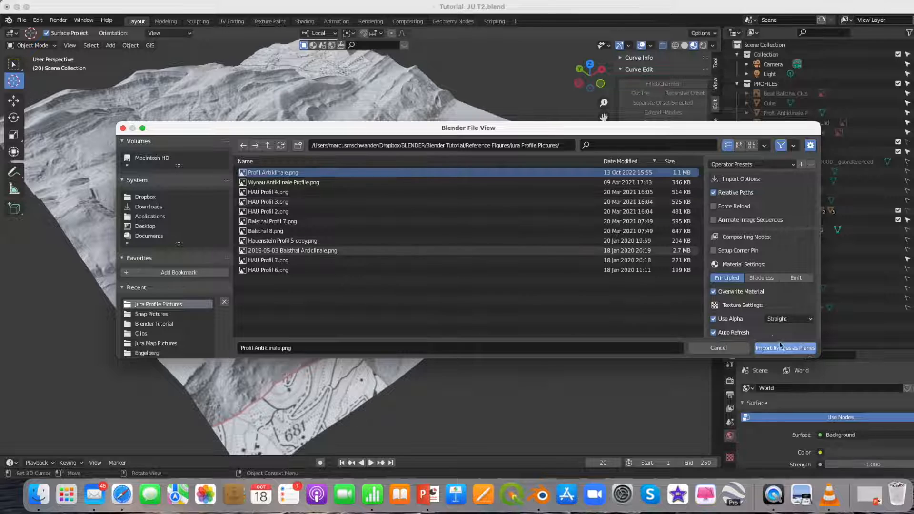
left_click(784, 348)
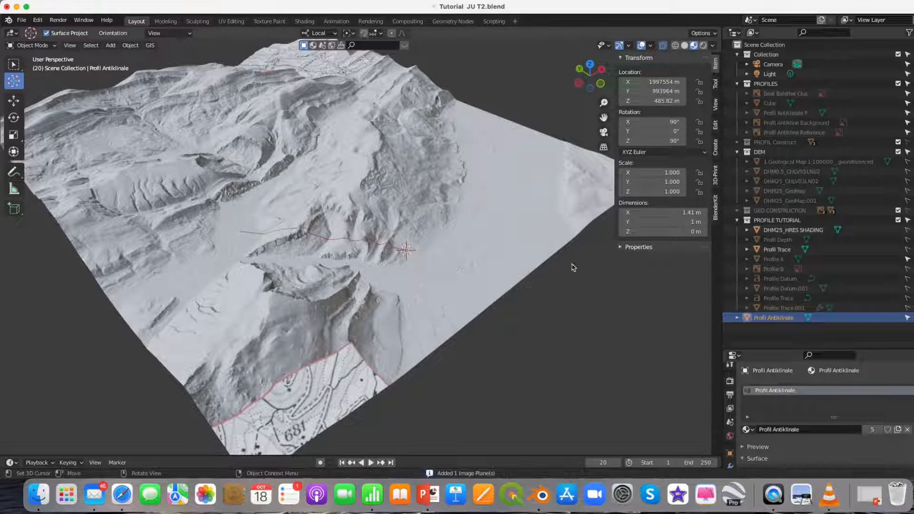
Snap the cross-section image plane onto the 3D cursor
left_click(130, 44)
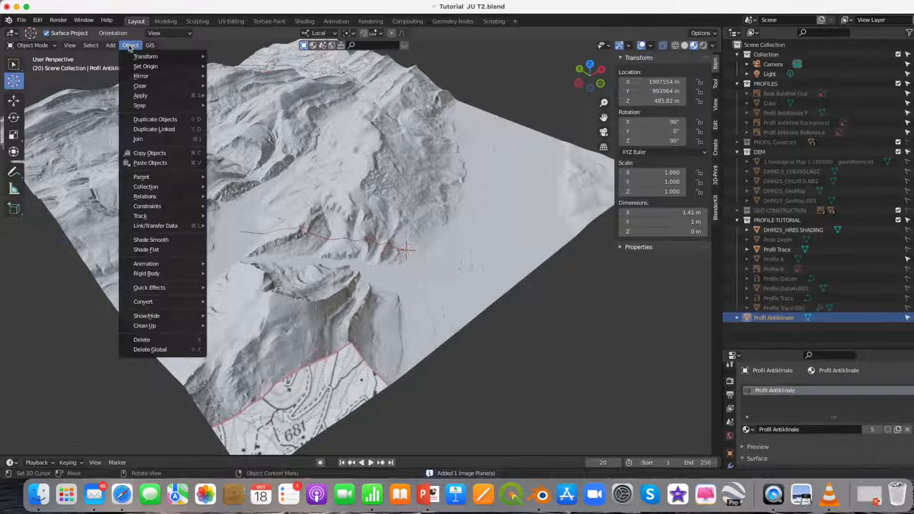
mouse_move(140, 106)
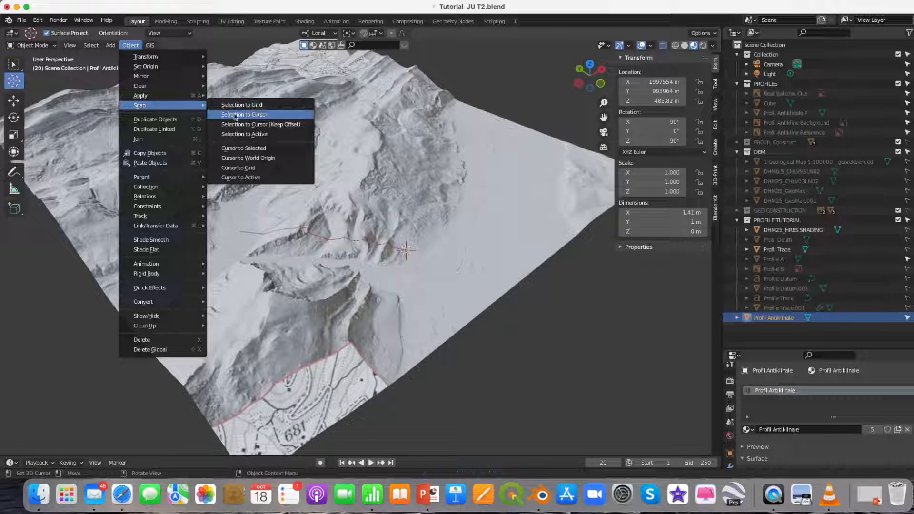
left_click(242, 114)
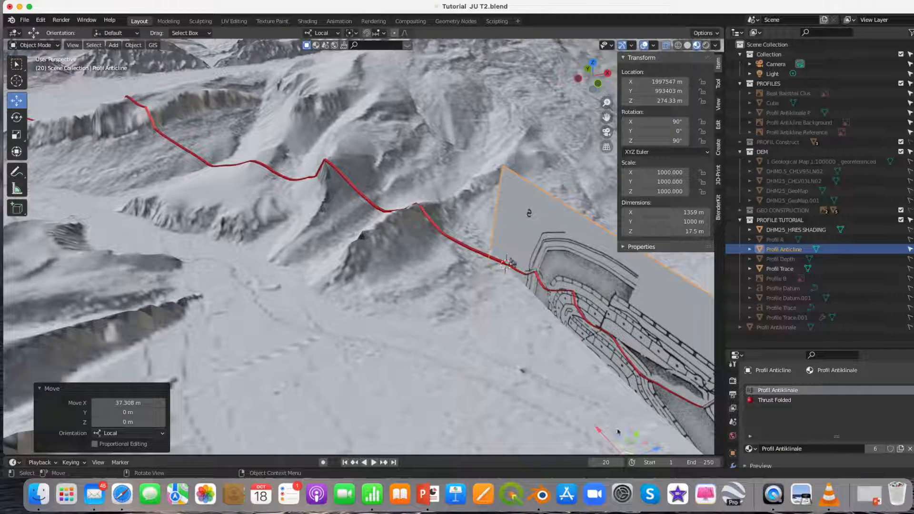
Move the cross-section plane along its local axis toward the red profile trace
key("g")
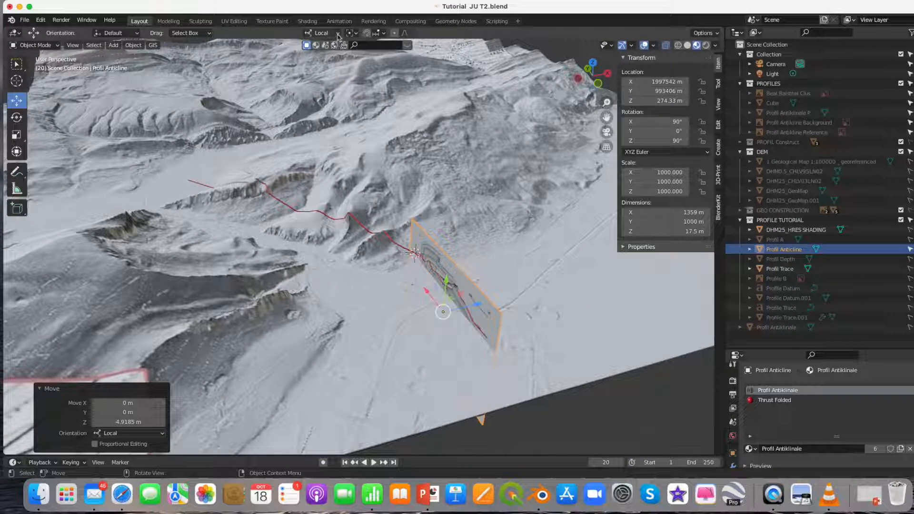
left_click(358, 33)
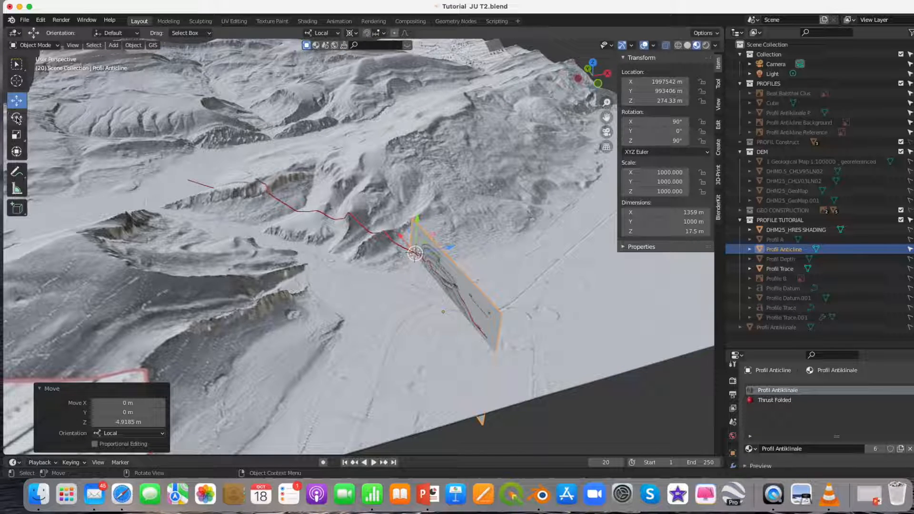
left_click(17, 117)
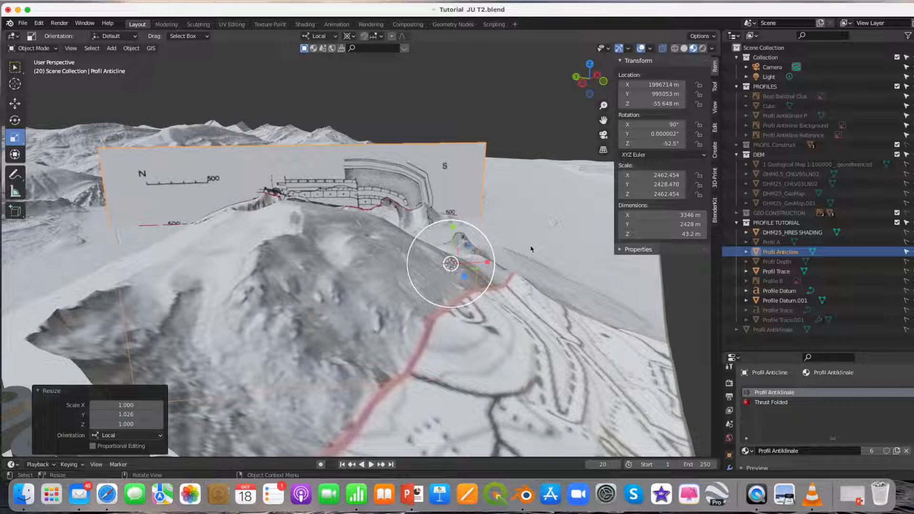
left_click_drag(454, 263, 527, 287)
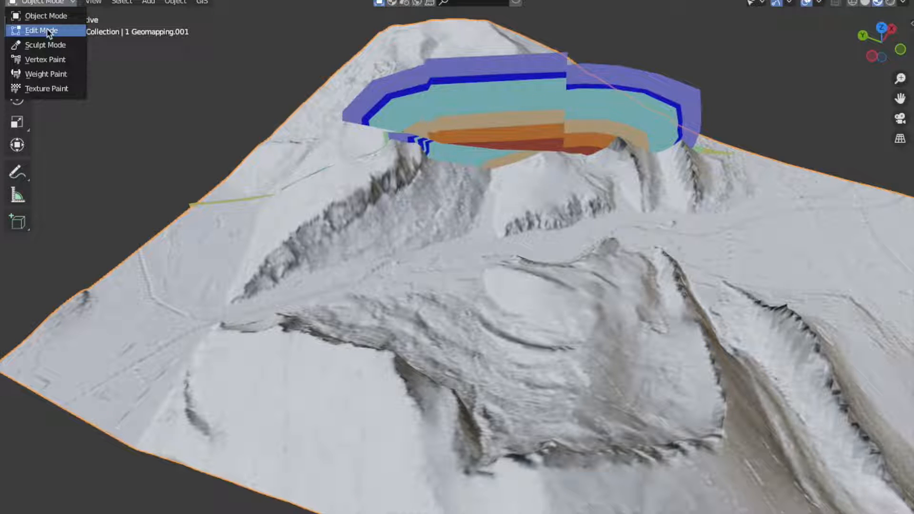
Put the geomapping terrain into Edit Mode and activate the Knife tool
left_click(40, 30)
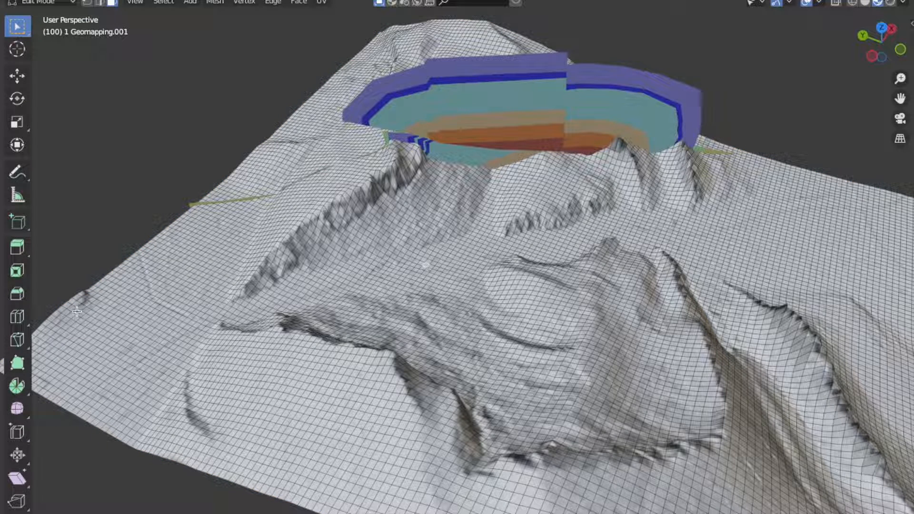
mouse_move(17, 340)
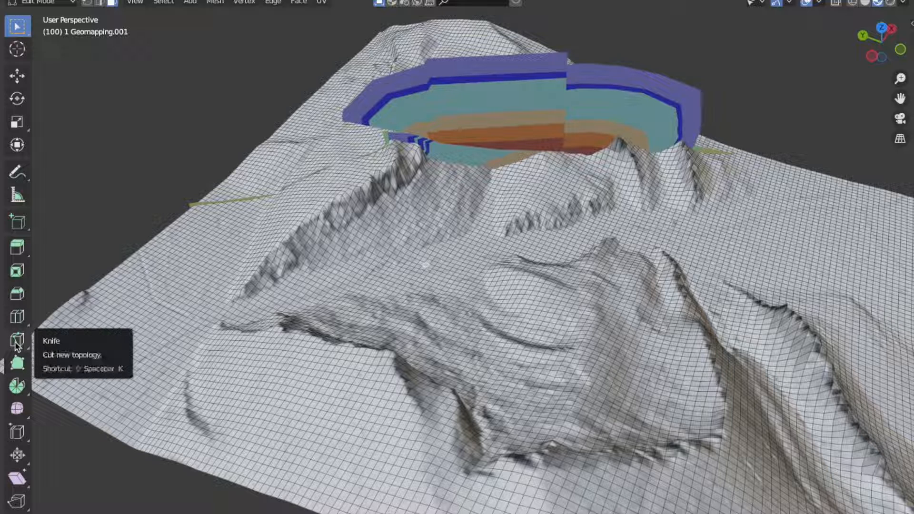
left_click(17, 343)
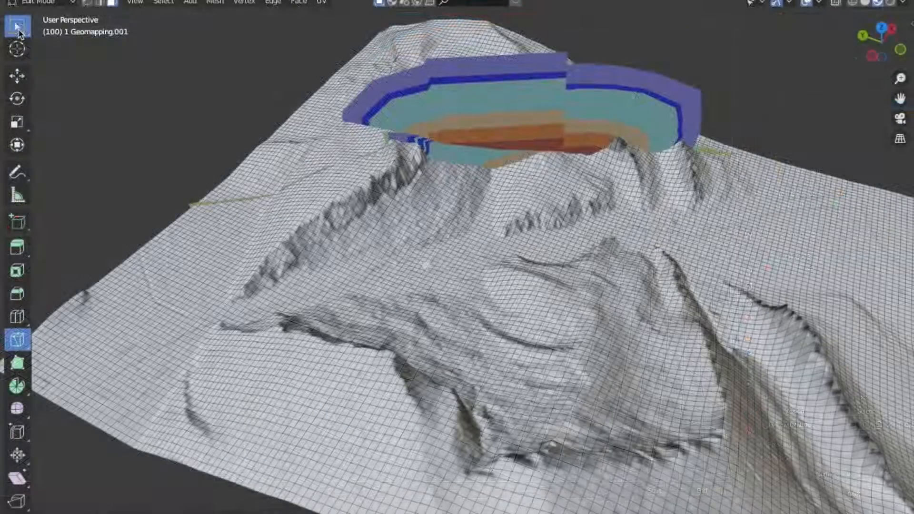
Assign the existing Effinger material to the selected band of terrain faces
left_click(17, 27)
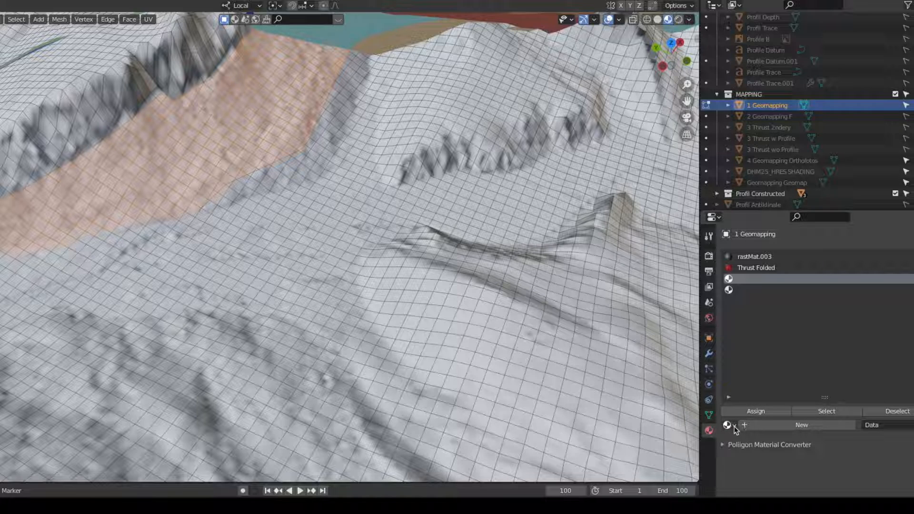
left_click(727, 425)
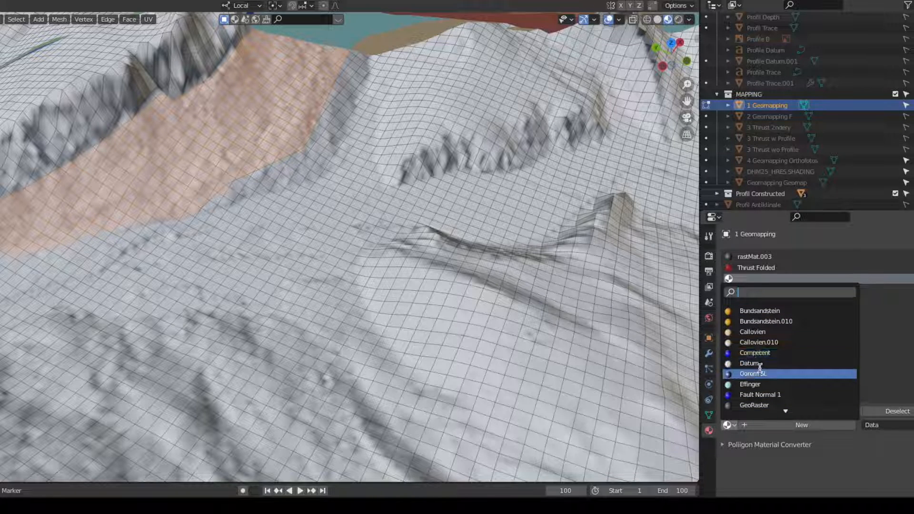
mouse_move(757, 384)
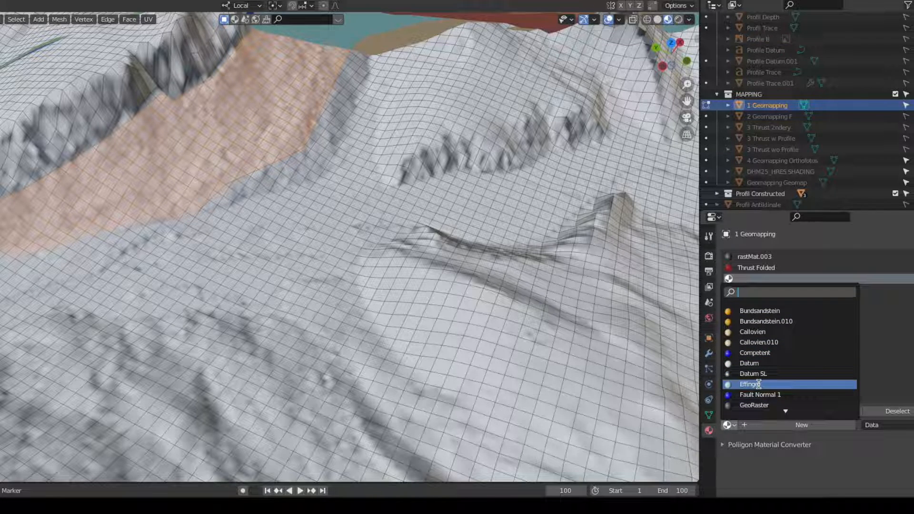
left_click(751, 384)
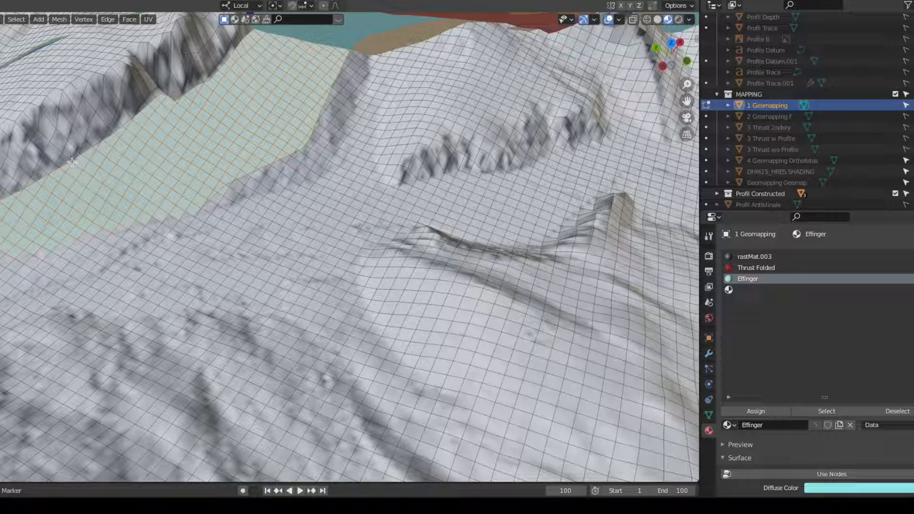
left_click(754, 257)
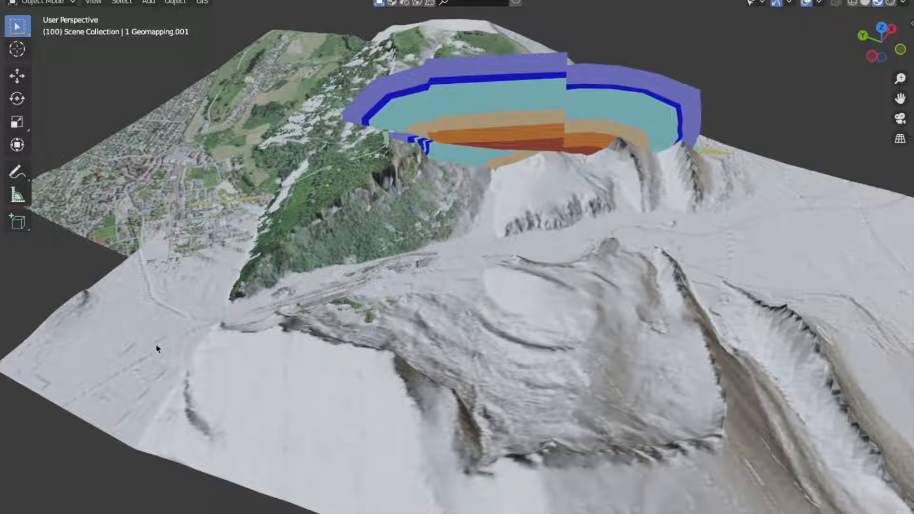
Select the geomapping terrain, switch it to Edit Mode and choose the Knife tool
left_click(156, 348)
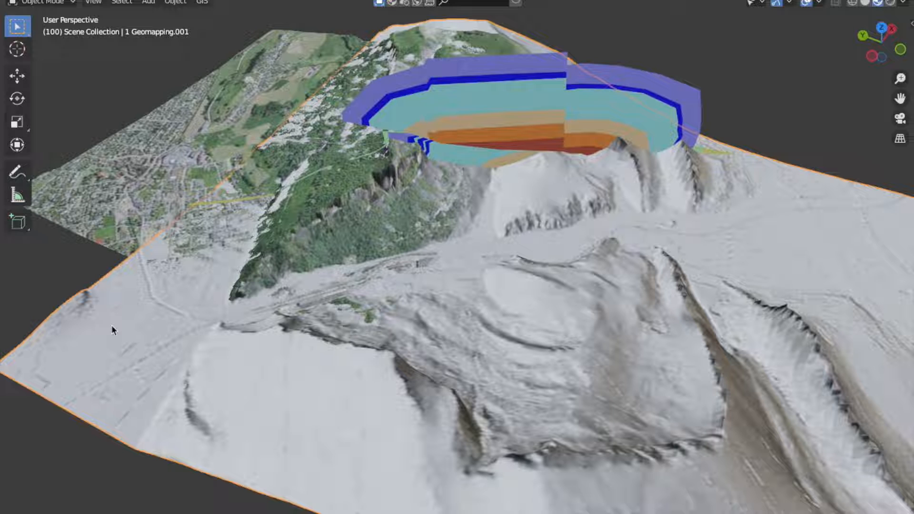
left_click(41, 2)
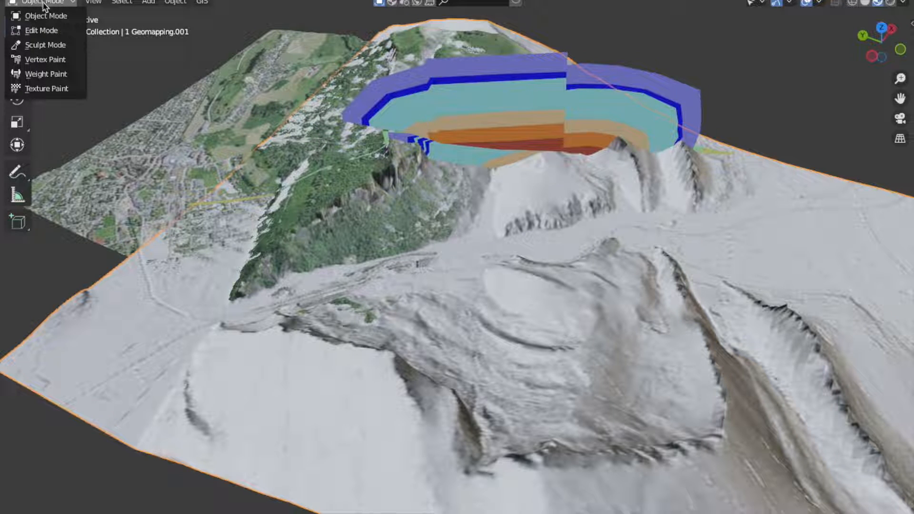
left_click(41, 31)
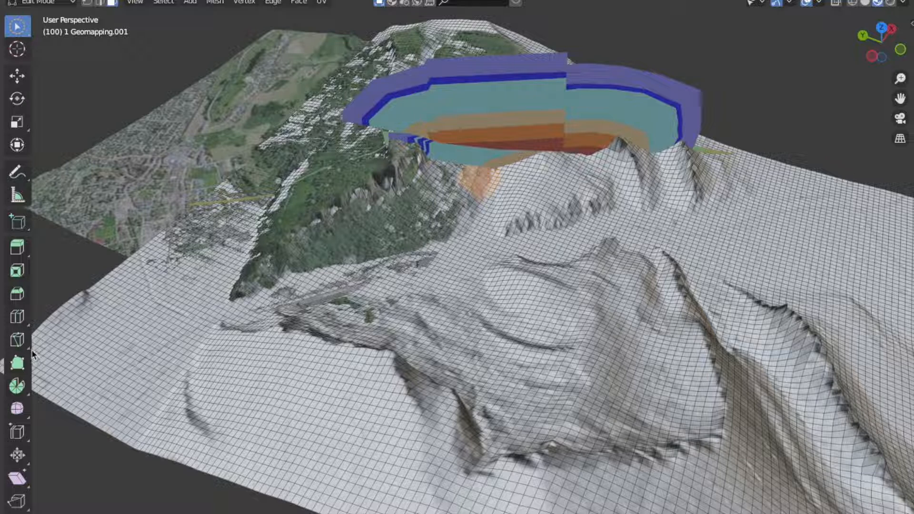
left_click(17, 340)
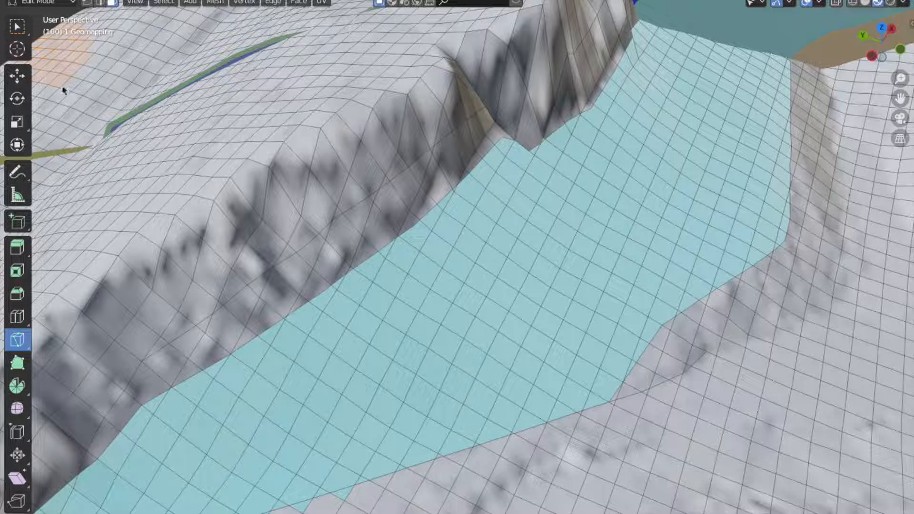
Select the narrow strip of faces beside the Effinger band
left_click(41, 3)
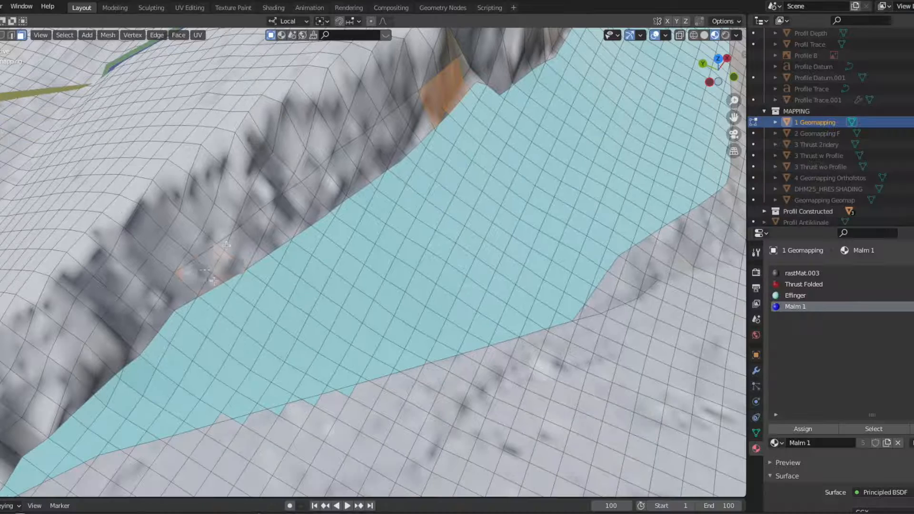
left_click(803, 428)
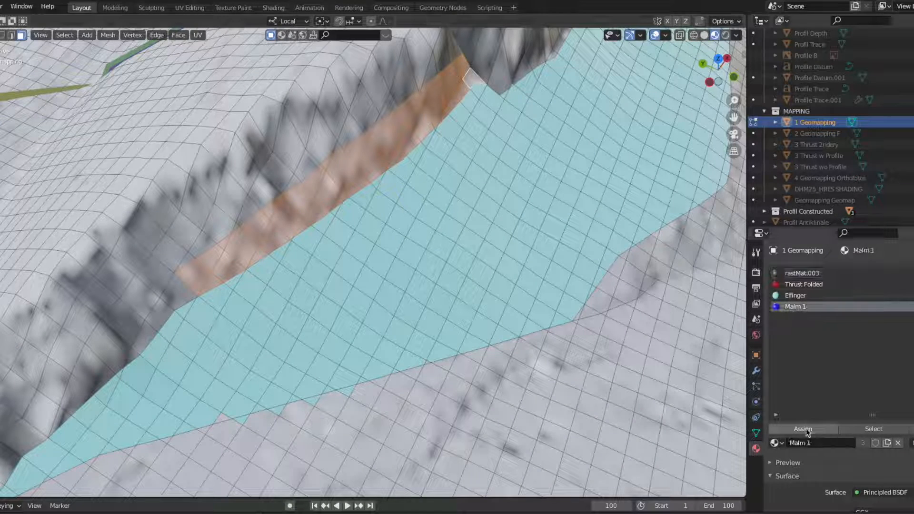